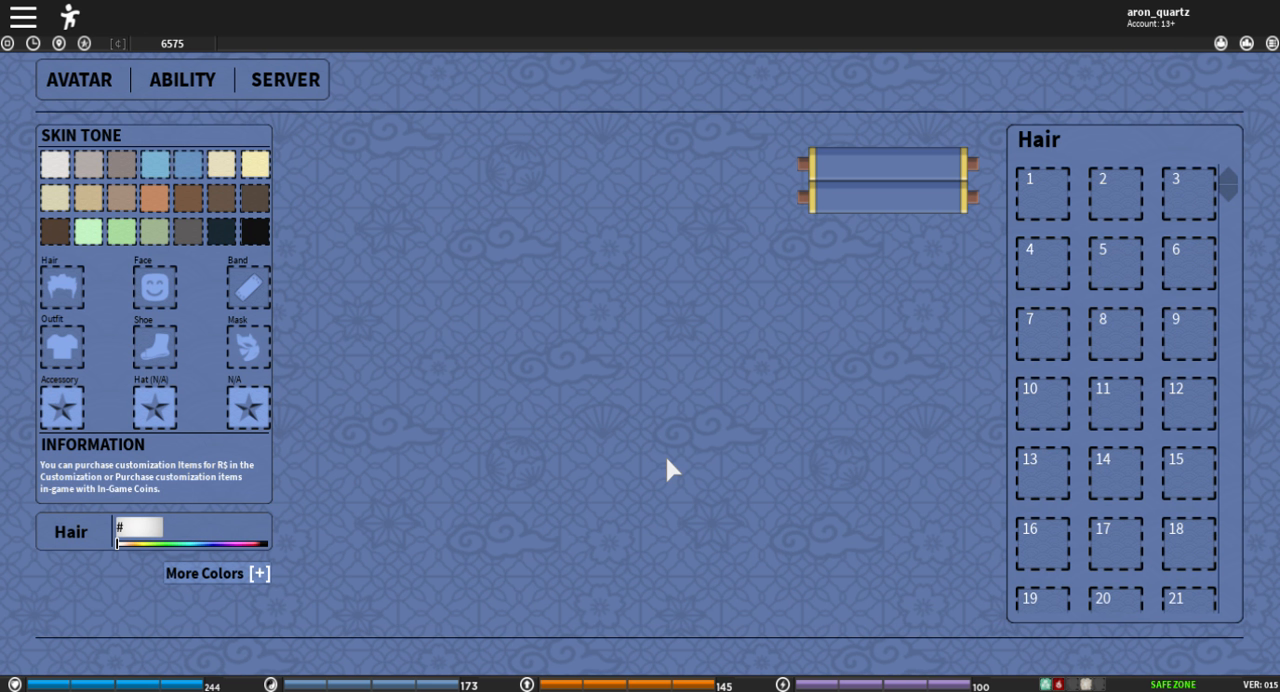
{"action": "mouse_move", "coordinate": [497, 345]}
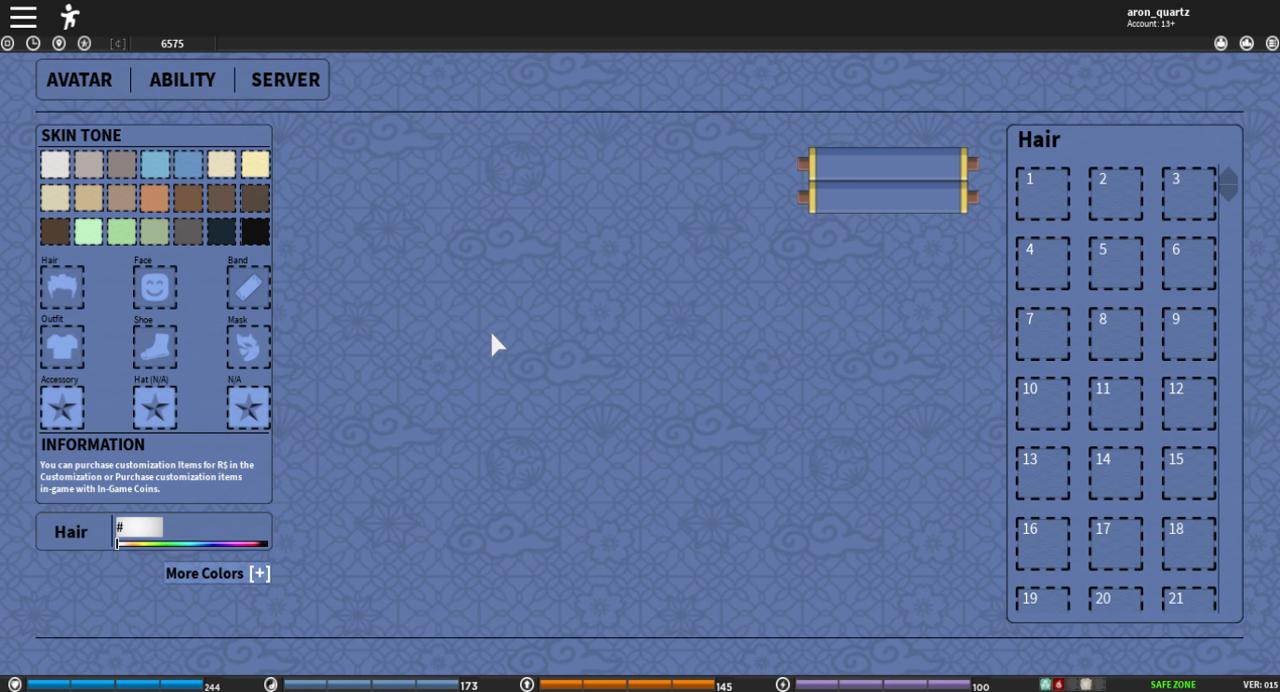
{"action": "mouse_move", "coordinate": [141, 72]}
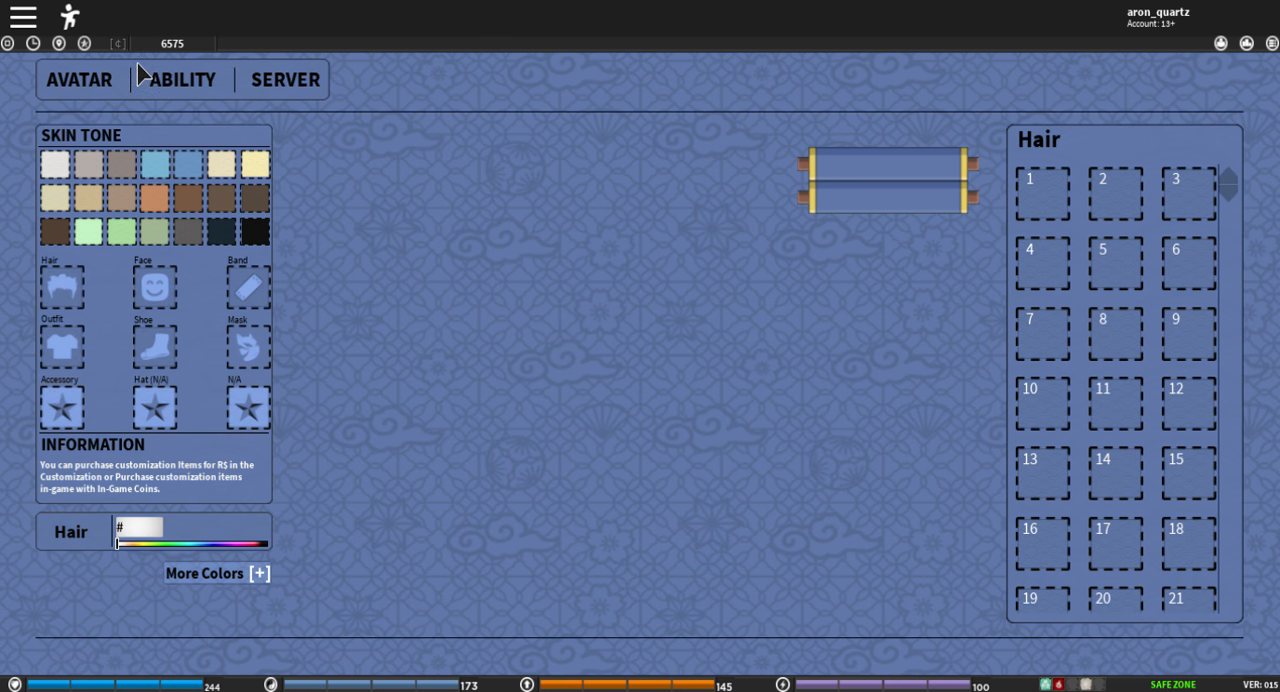
Open the Ability tab to view the five locked abilities and the code field.
{"action": "left_click", "coordinate": [182, 79]}
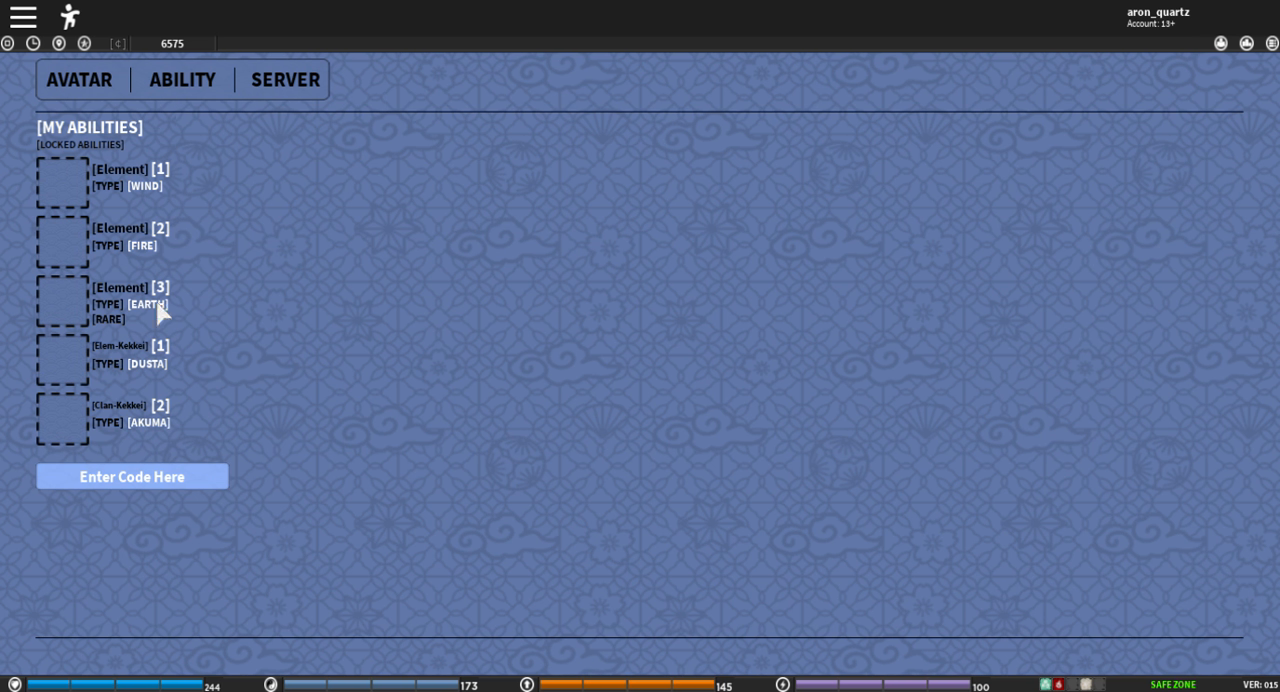
{"action": "mouse_move", "coordinate": [270, 432]}
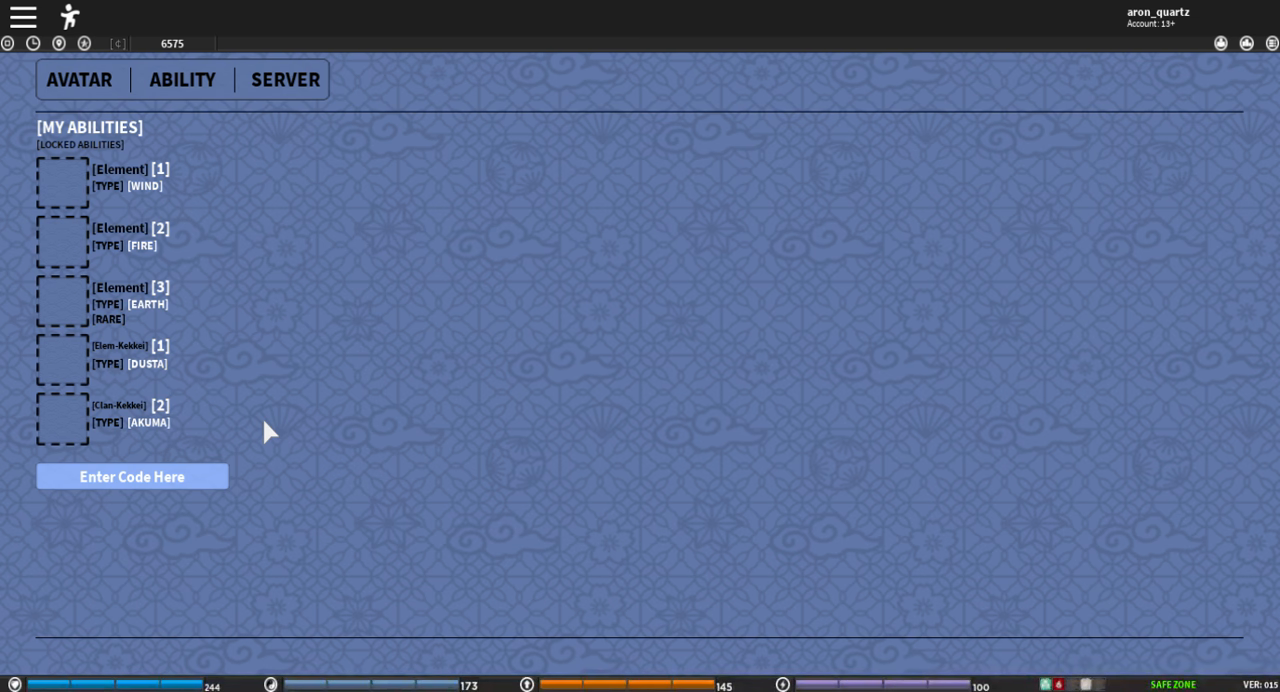
{"action": "mouse_move", "coordinate": [485, 375]}
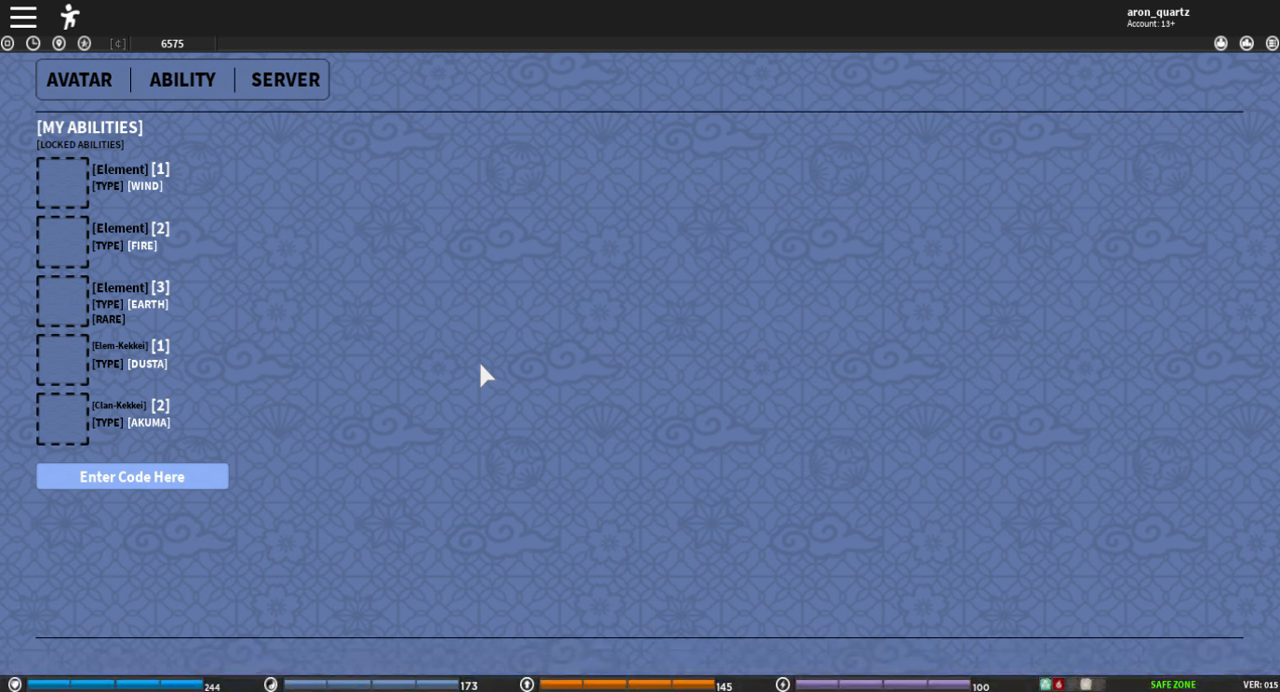
{"action": "mouse_move", "coordinate": [645, 403]}
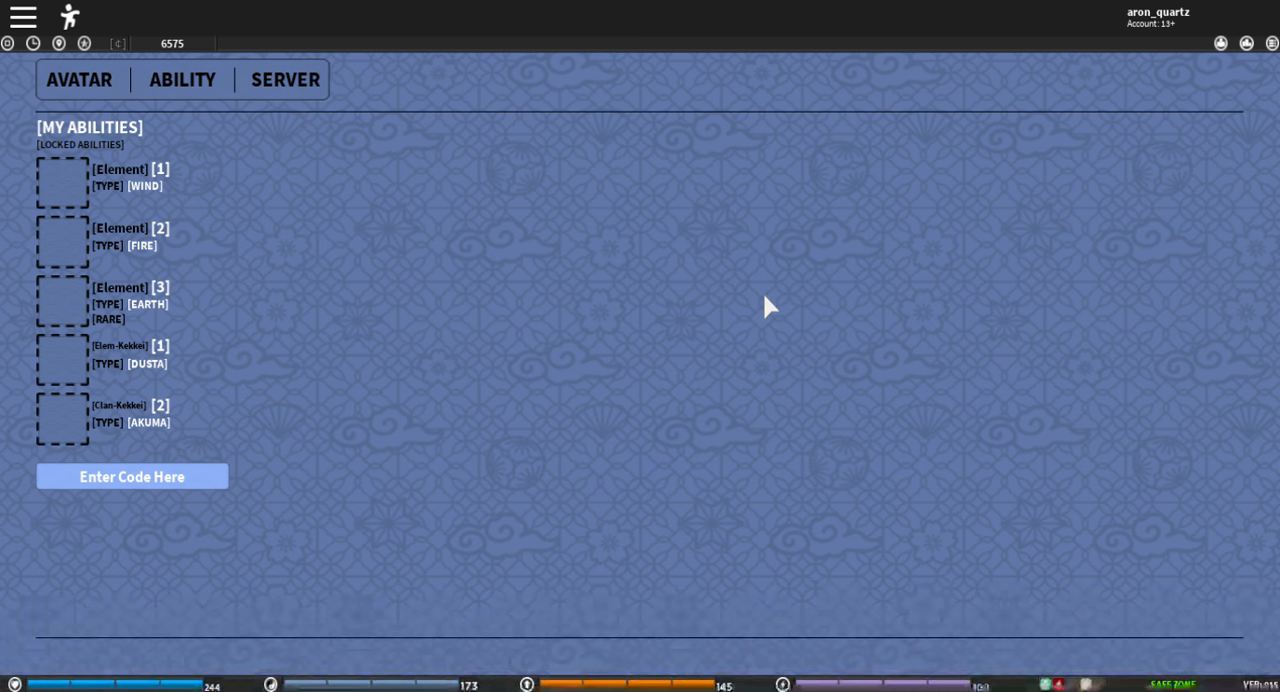
{"action": "mouse_move", "coordinate": [640, 271]}
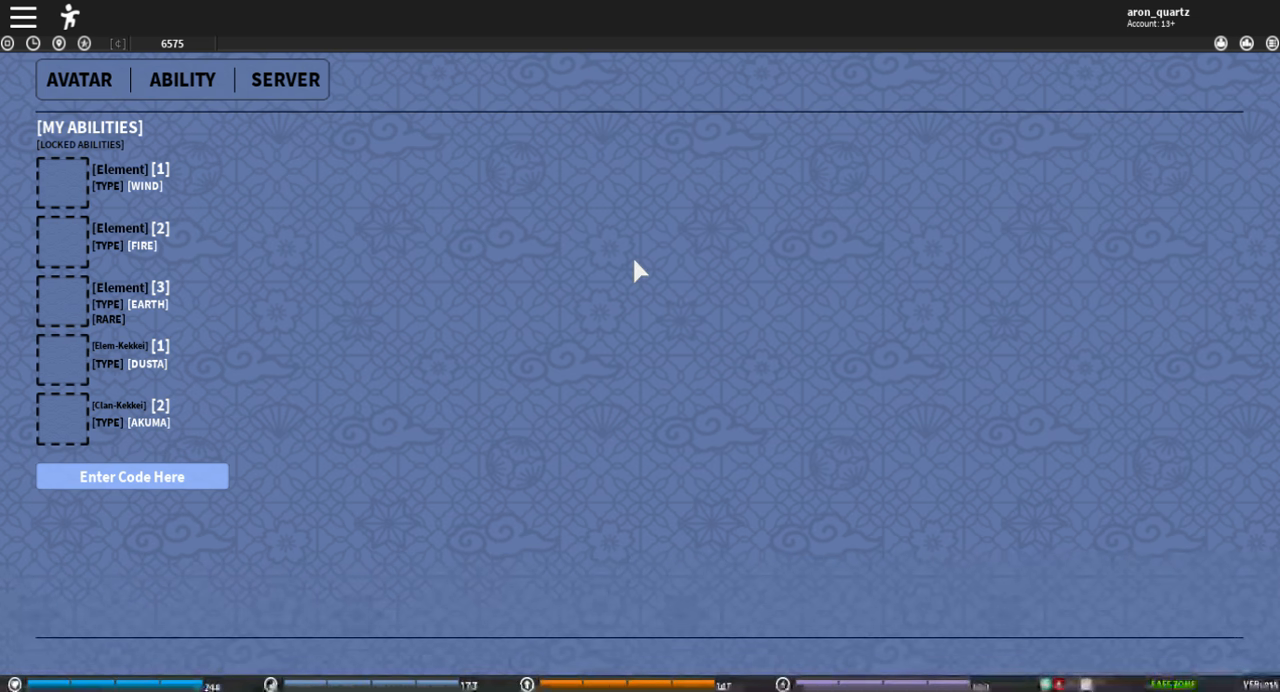
{"action": "mouse_move", "coordinate": [655, 356]}
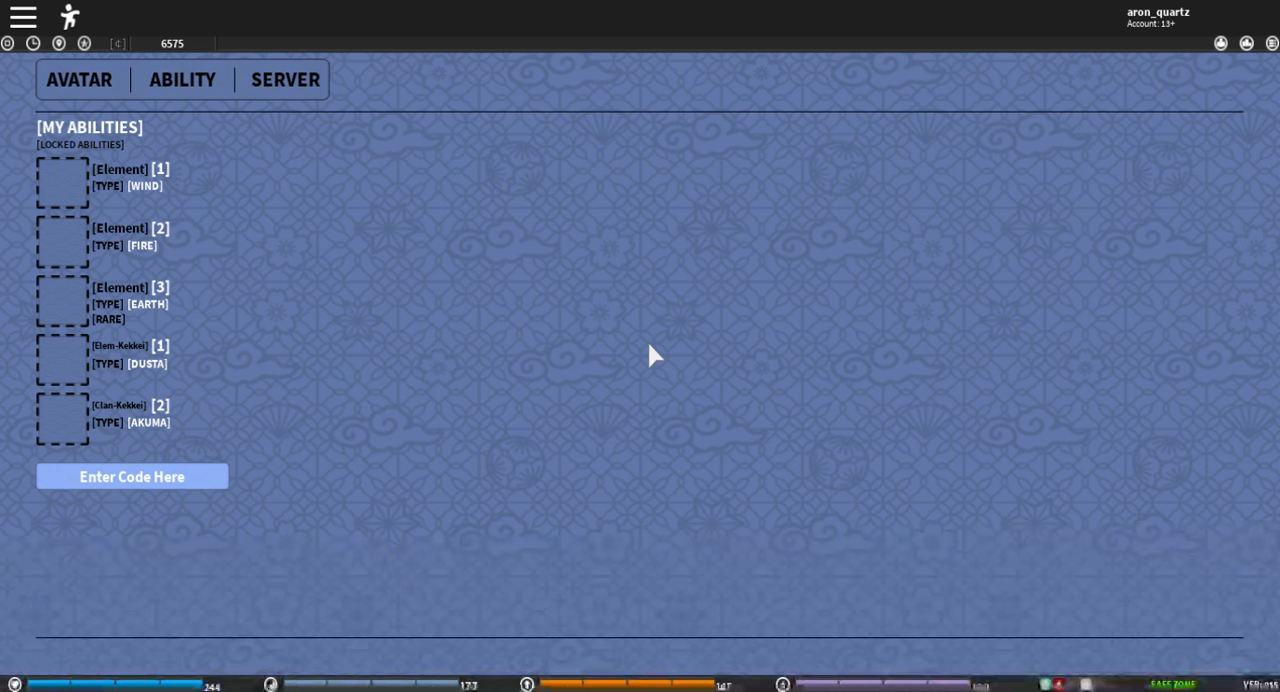
{"action": "mouse_move", "coordinate": [518, 181]}
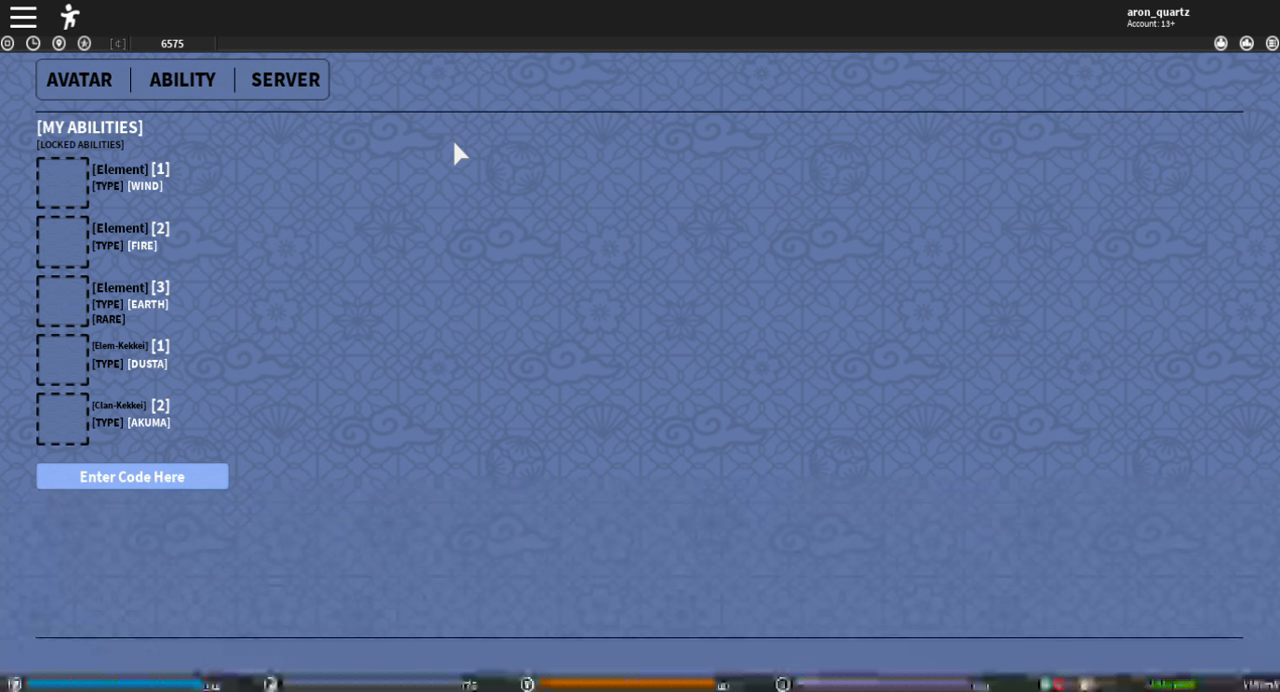
{"action": "mouse_move", "coordinate": [598, 214]}
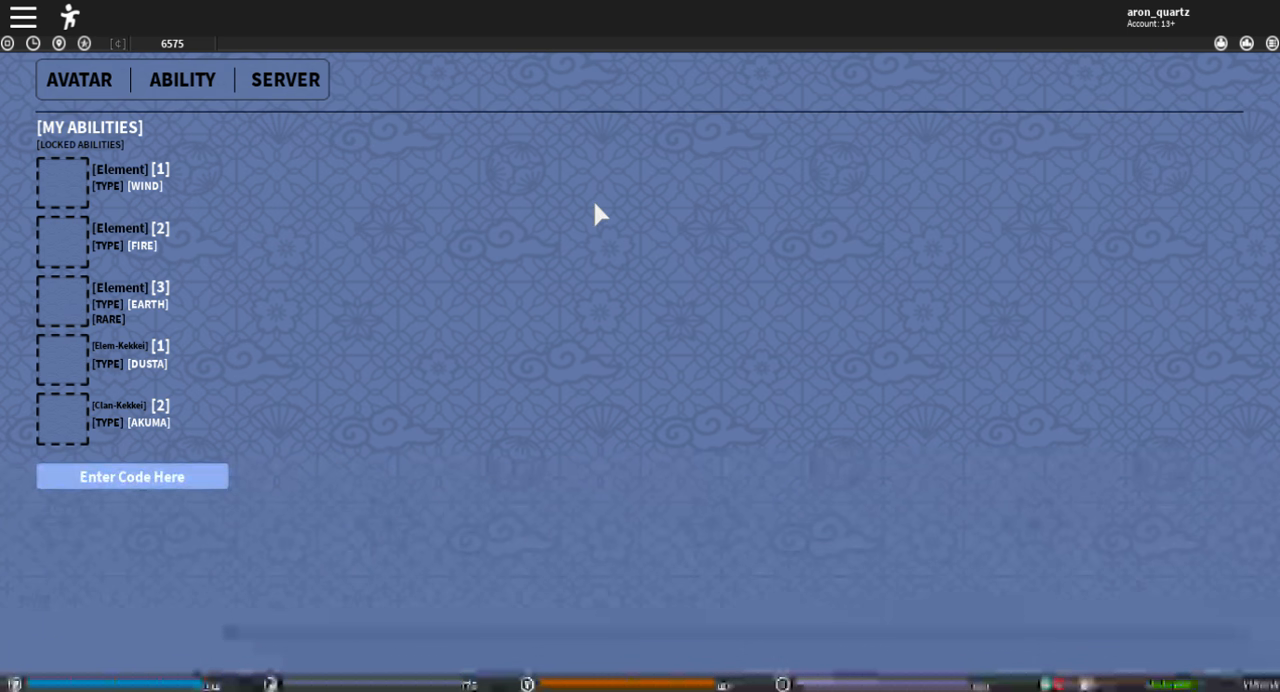
{"action": "mouse_move", "coordinate": [753, 343]}
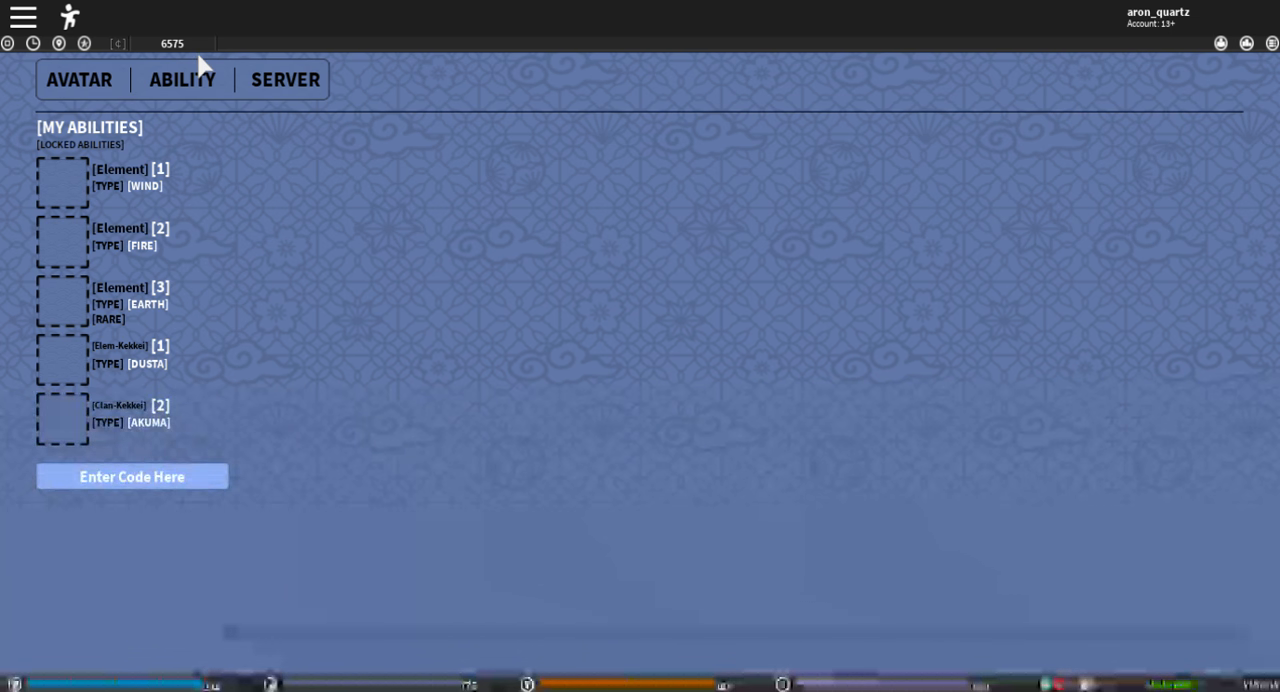
Redeem the code UltimateGenkai, raising coins from 6575 to 10575.
{"action": "left_click", "coordinate": [131, 476]}
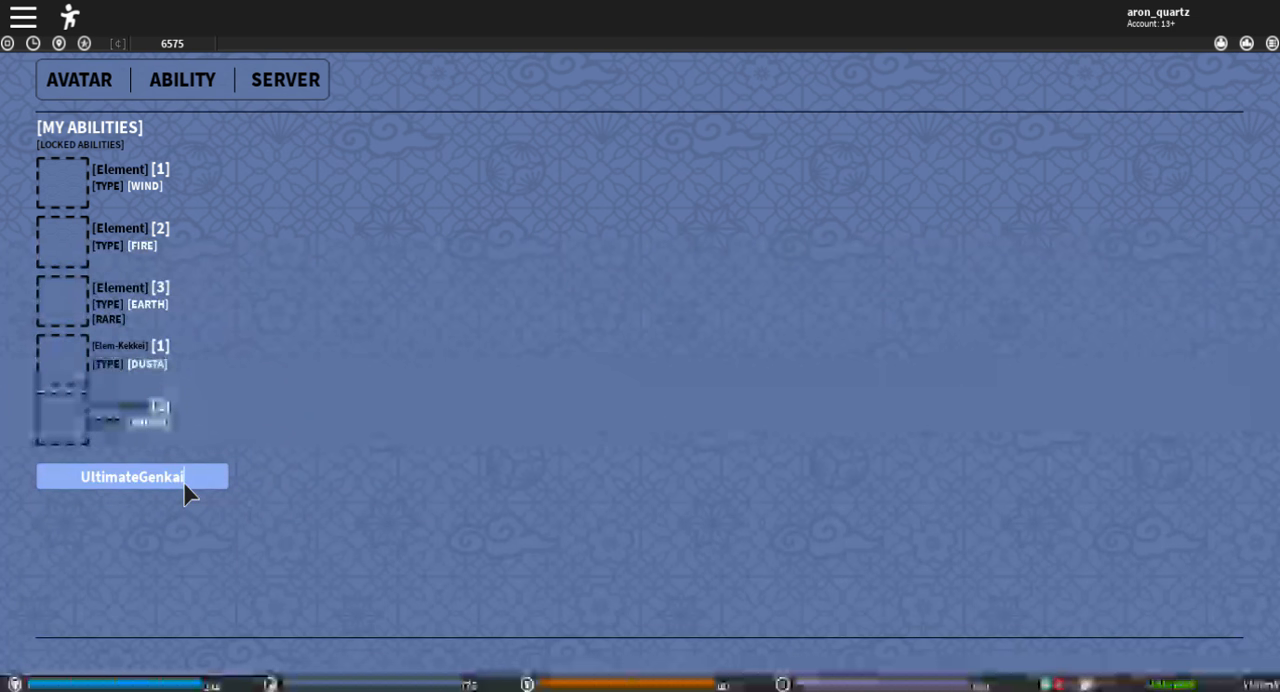
{"action": "left_click", "coordinate": [132, 476]}
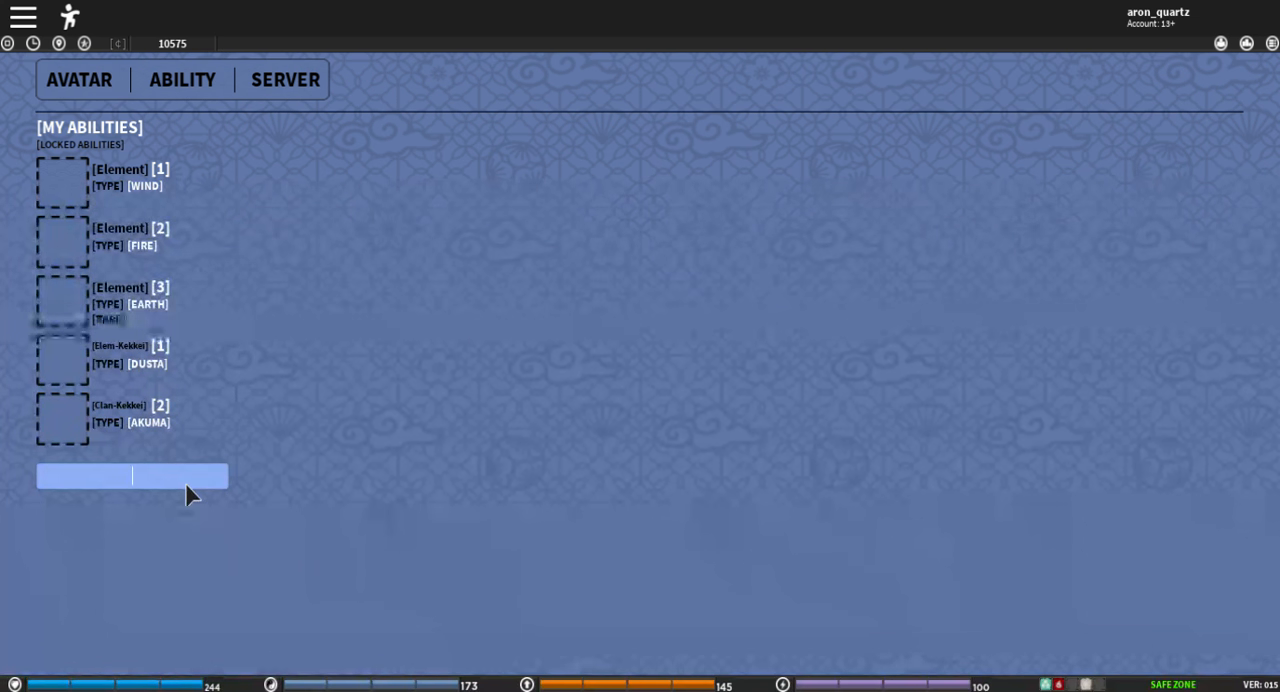
Enter and correct the code R6Genkai, then redeem it for coins up to 14575.
{"action": "type", "text": "R"}
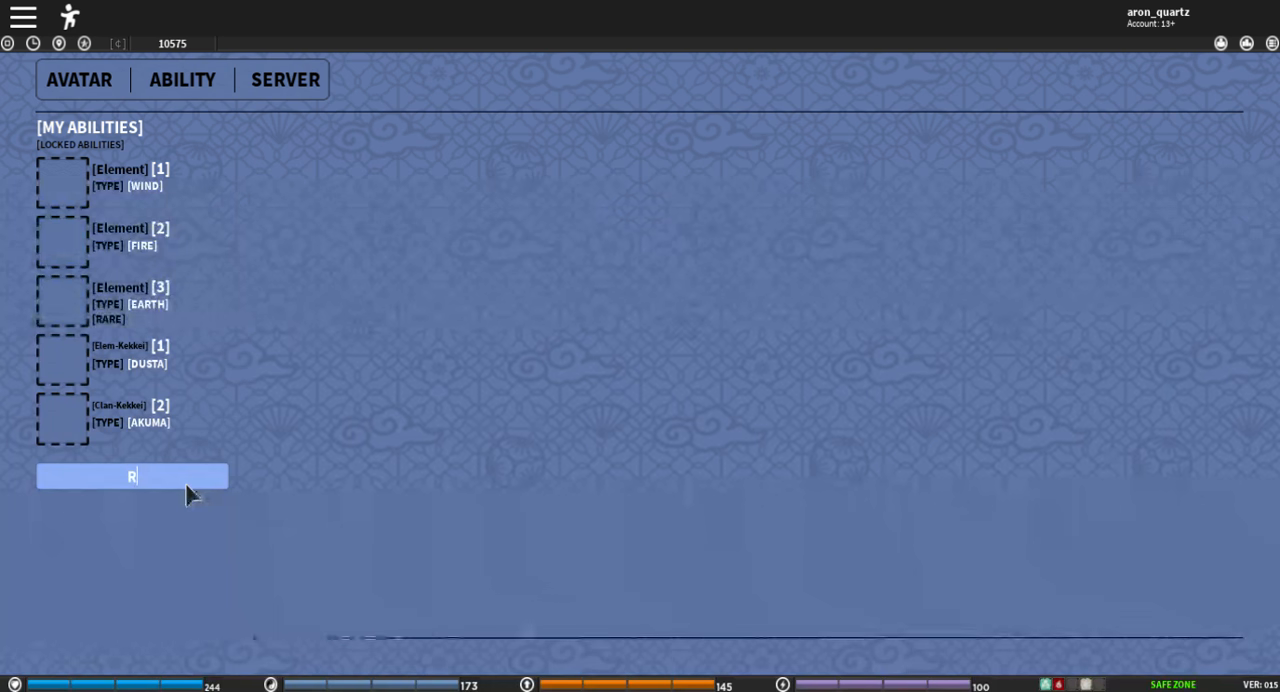
{"action": "type", "text": "eGenkai!"}
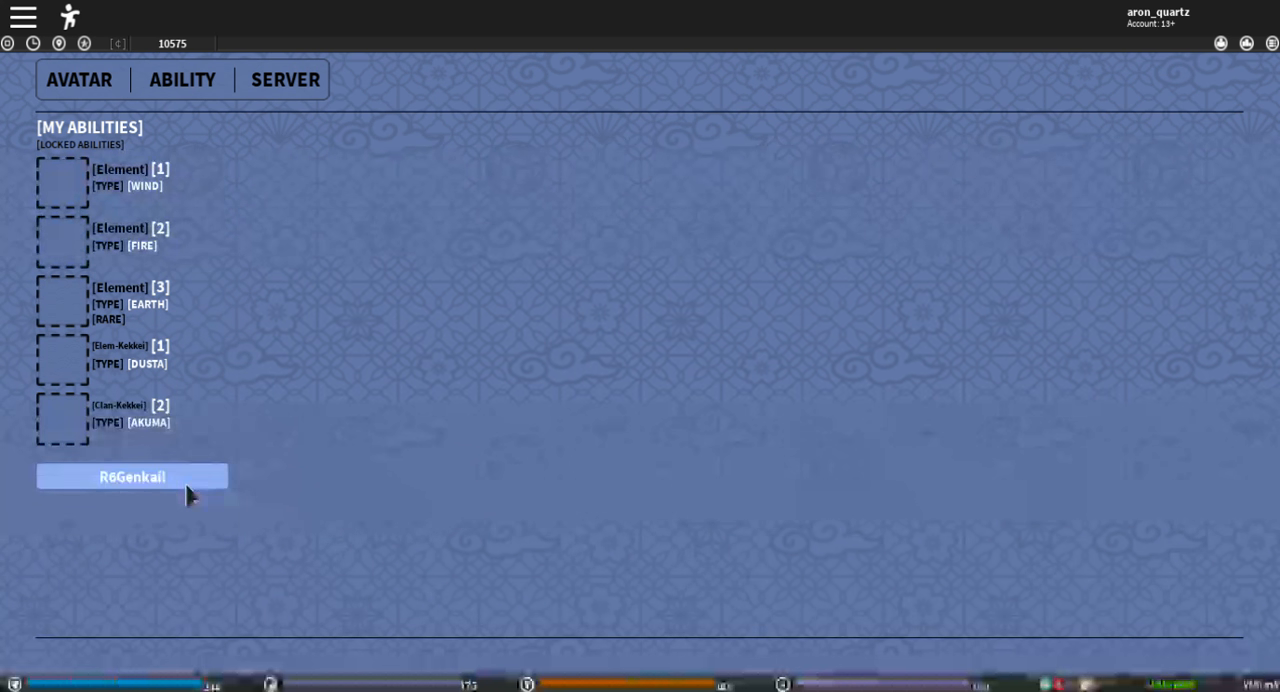
{"action": "left_click", "coordinate": [131, 476]}
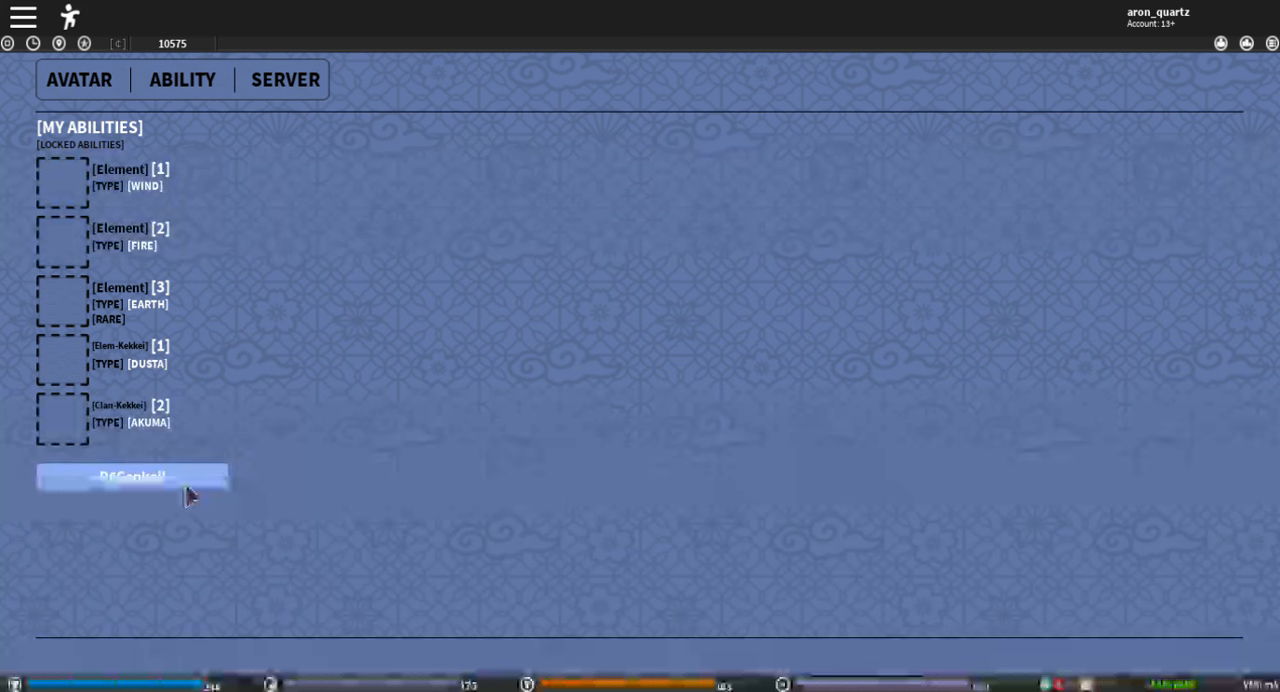
{"action": "left_click", "coordinate": [131, 476]}
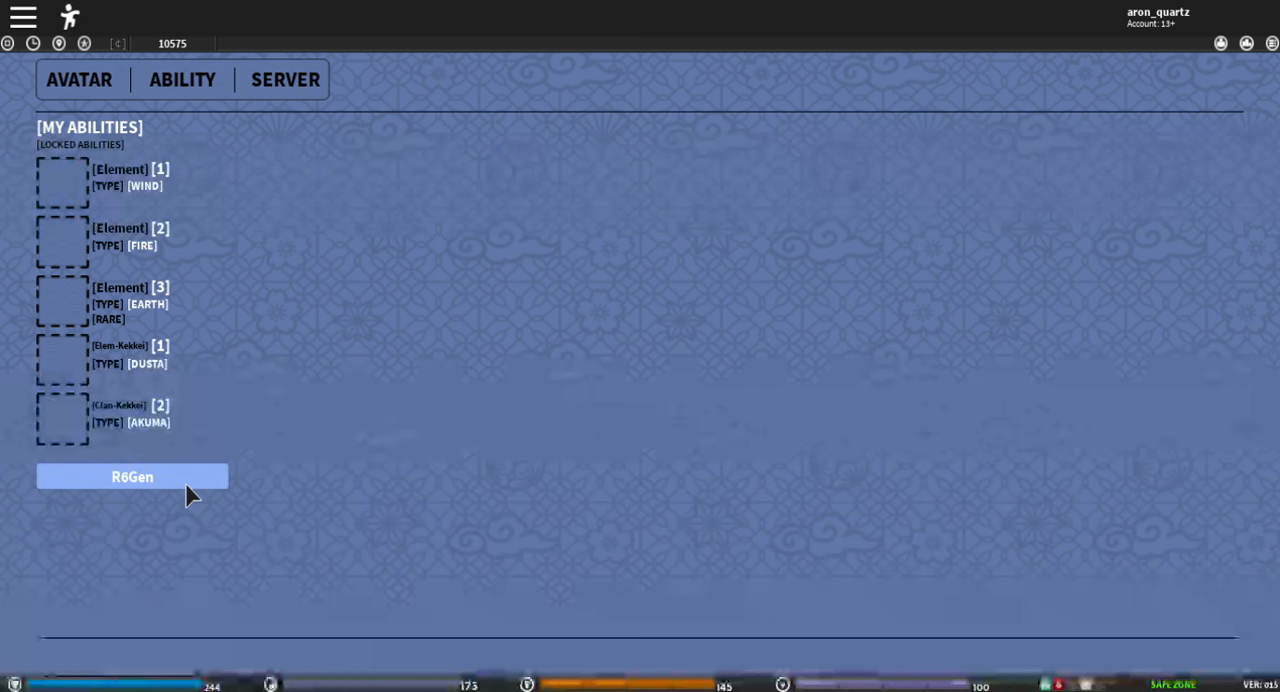
{"action": "type", "text": "Ka"}
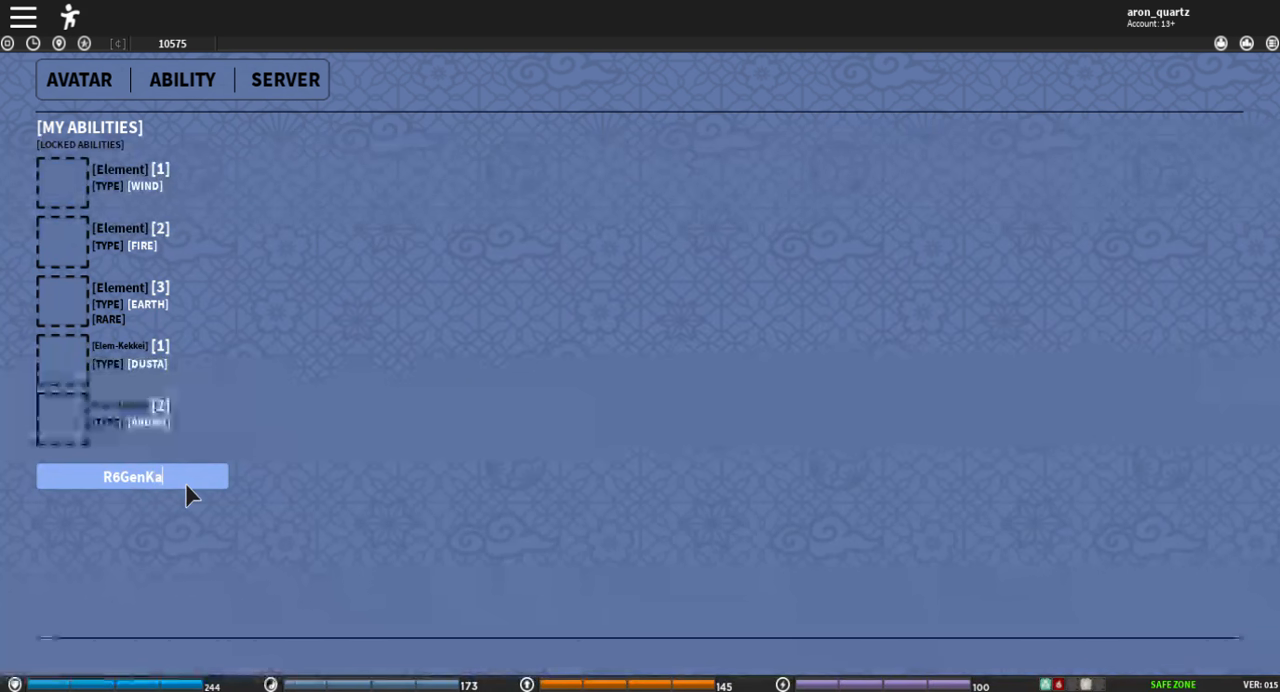
{"action": "type", "text": "i"}
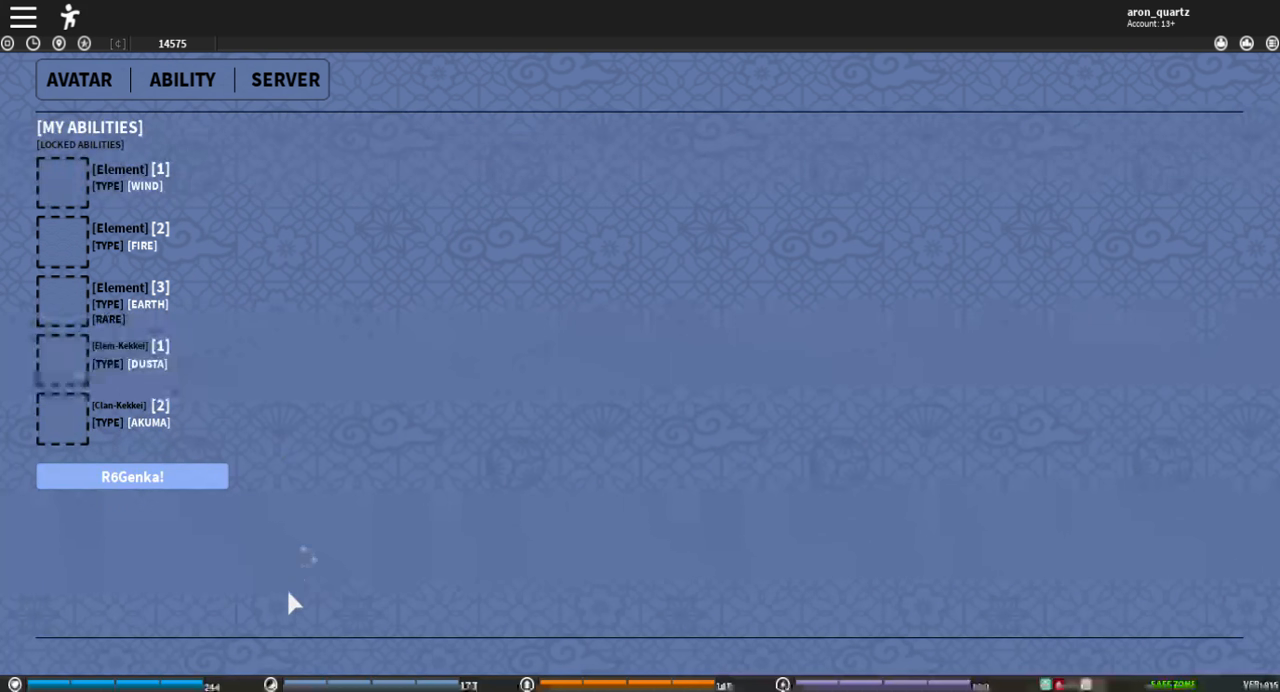
{"action": "mouse_move", "coordinate": [184, 64]}
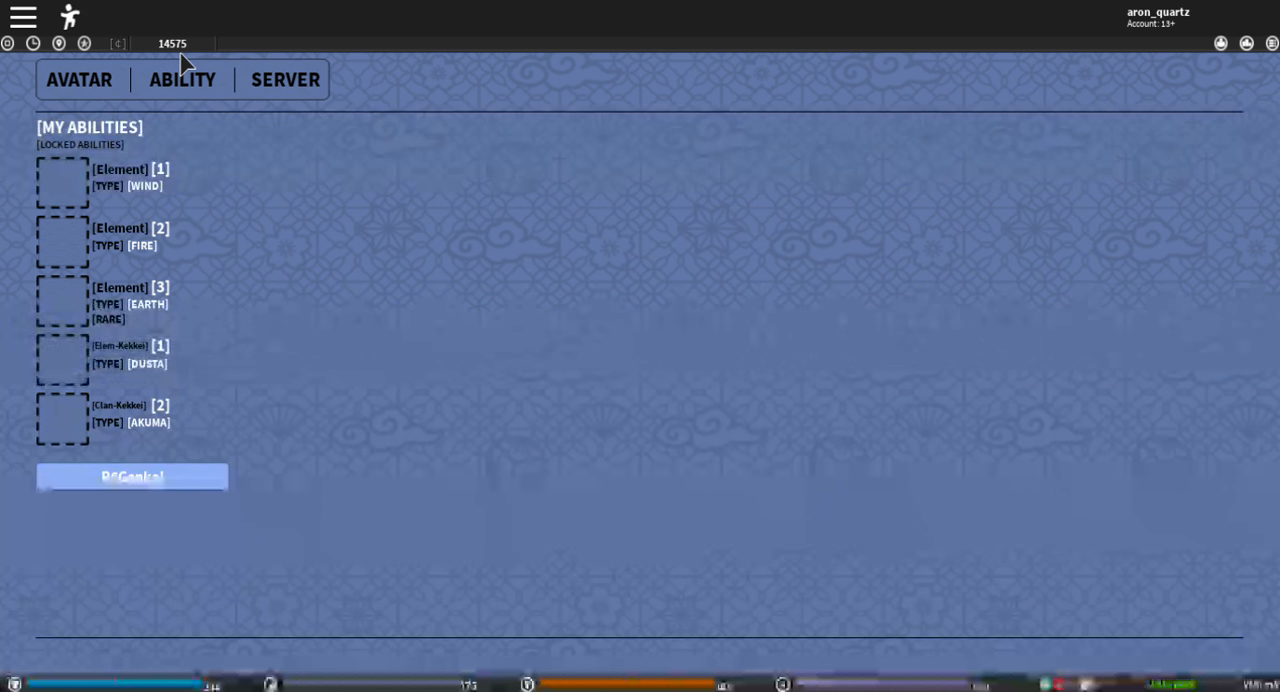
{"action": "mouse_move", "coordinate": [228, 525]}
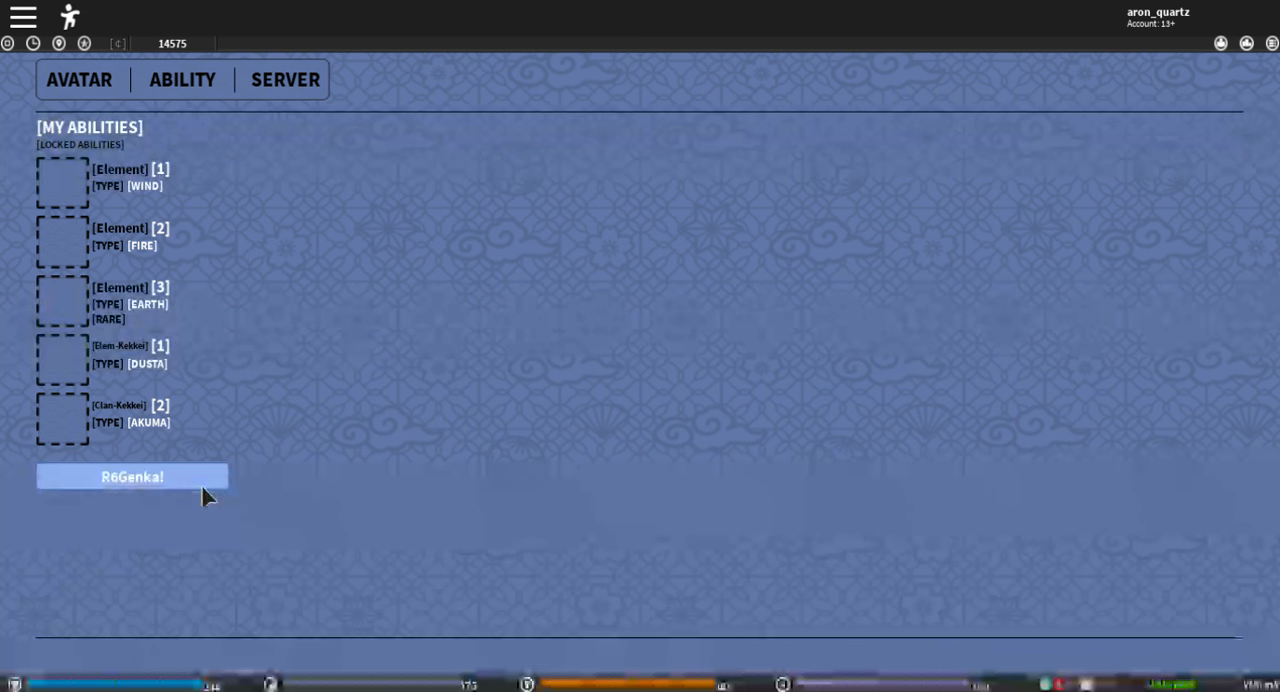
Clear the code box and open the Clan-Kekkei [2] clan list priced at 15000 coins.
{"action": "left_click", "coordinate": [132, 476]}
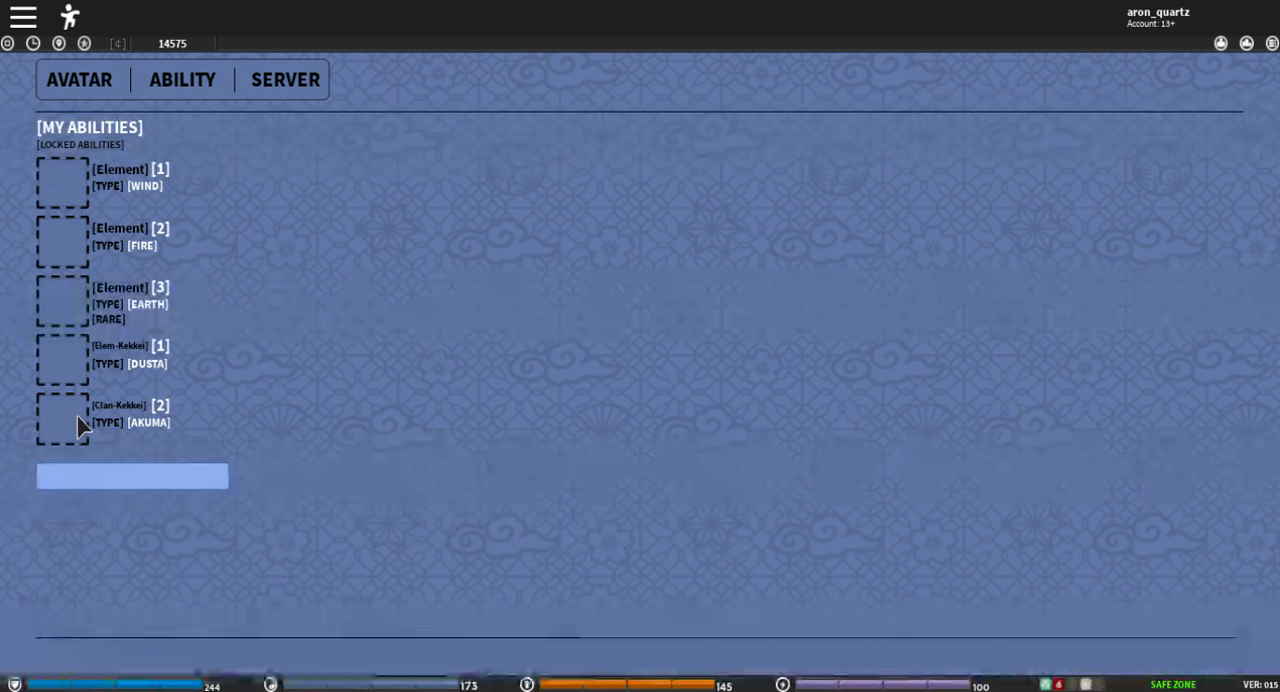
{"action": "left_click", "coordinate": [62, 417]}
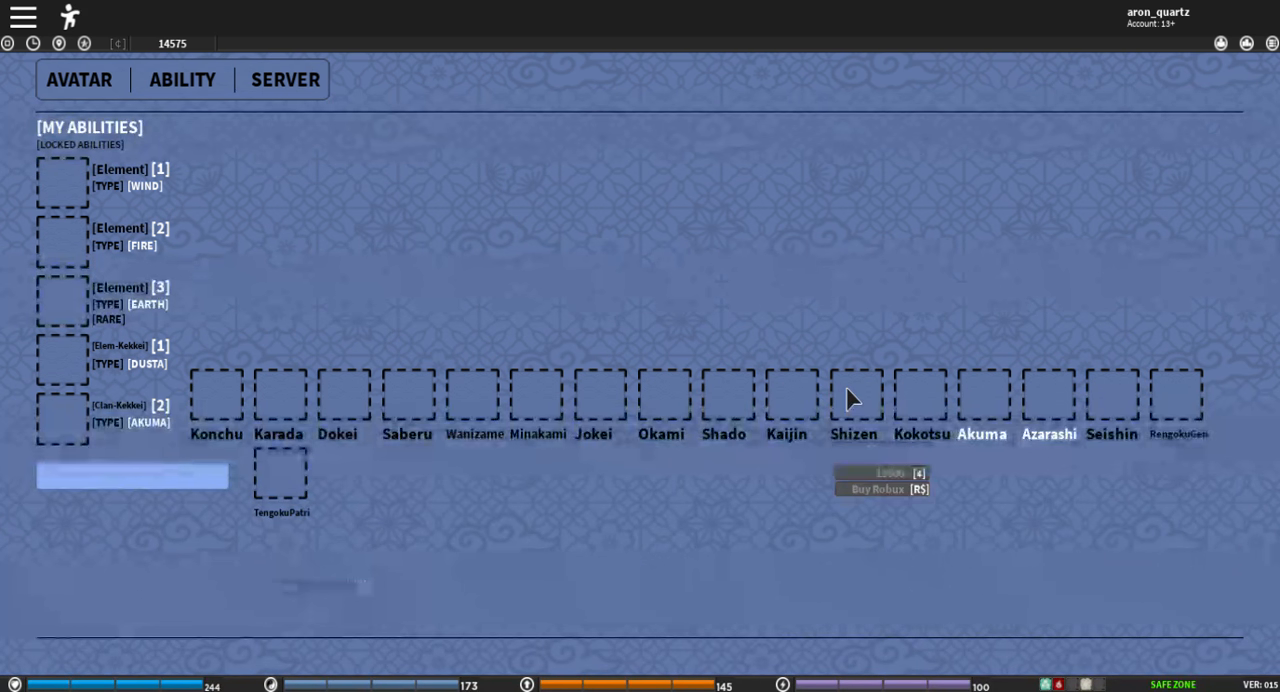
{"action": "mouse_move", "coordinate": [910, 400]}
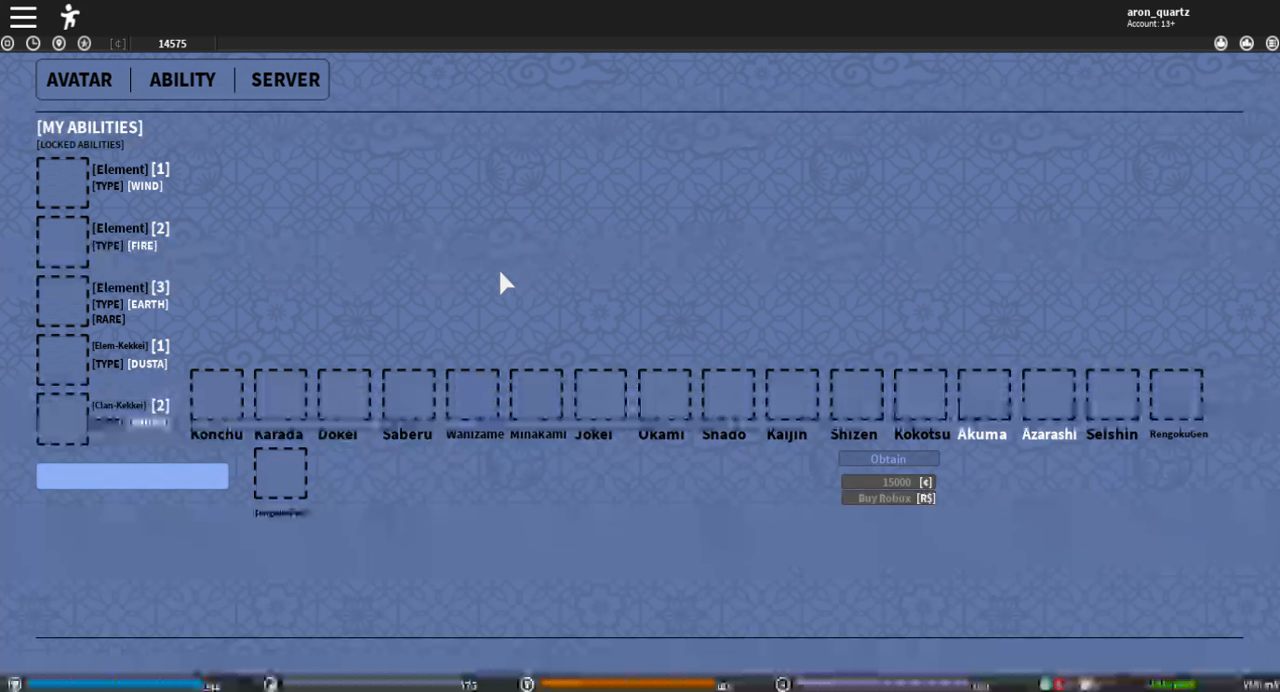
{"action": "mouse_move", "coordinate": [555, 191]}
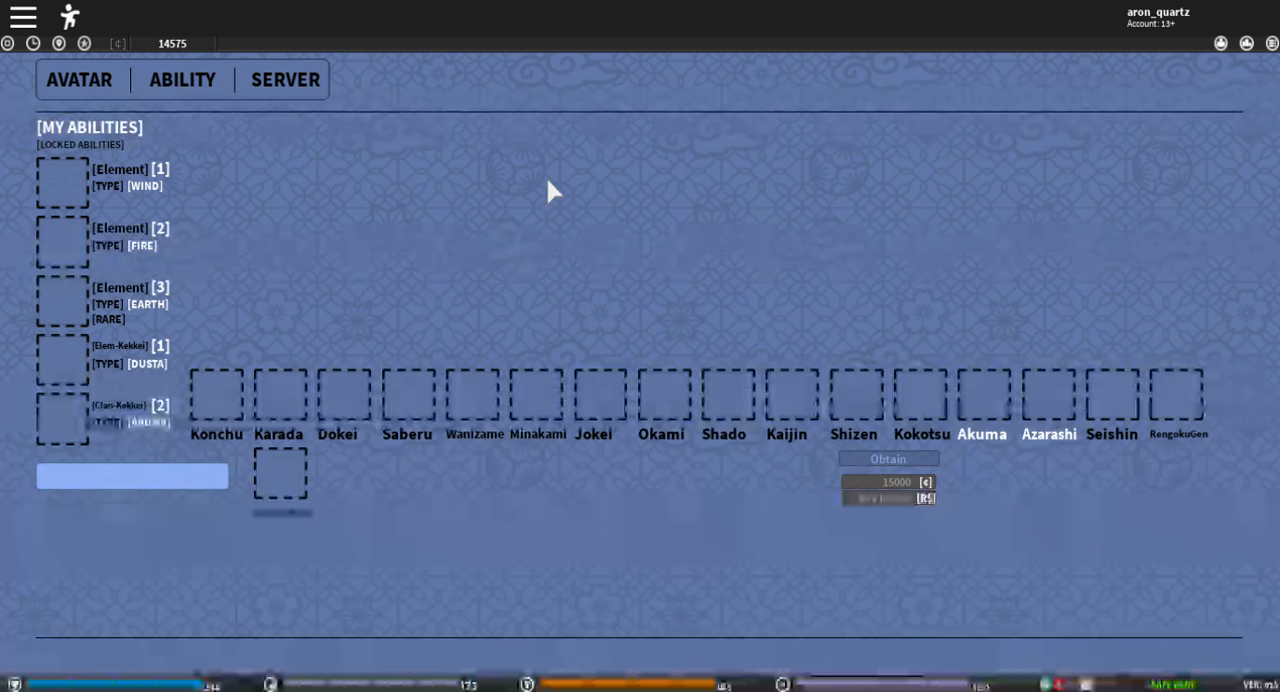
{"action": "left_click", "coordinate": [182, 79]}
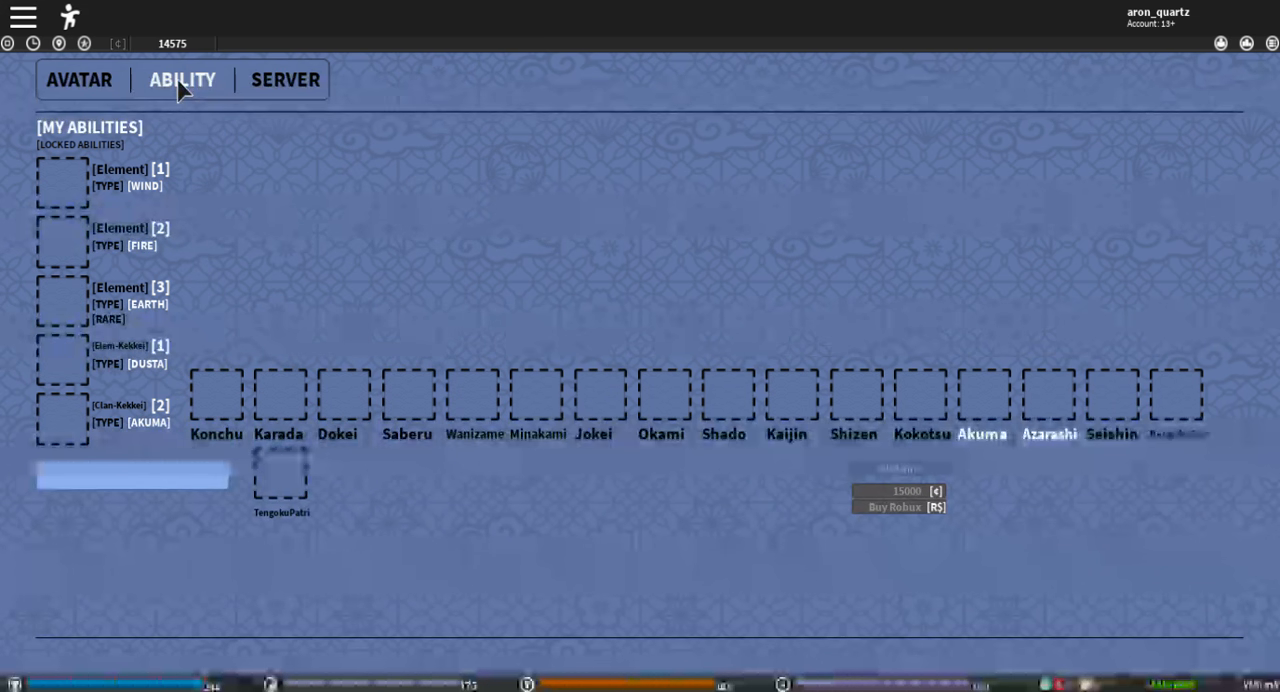
{"action": "left_click", "coordinate": [79, 79]}
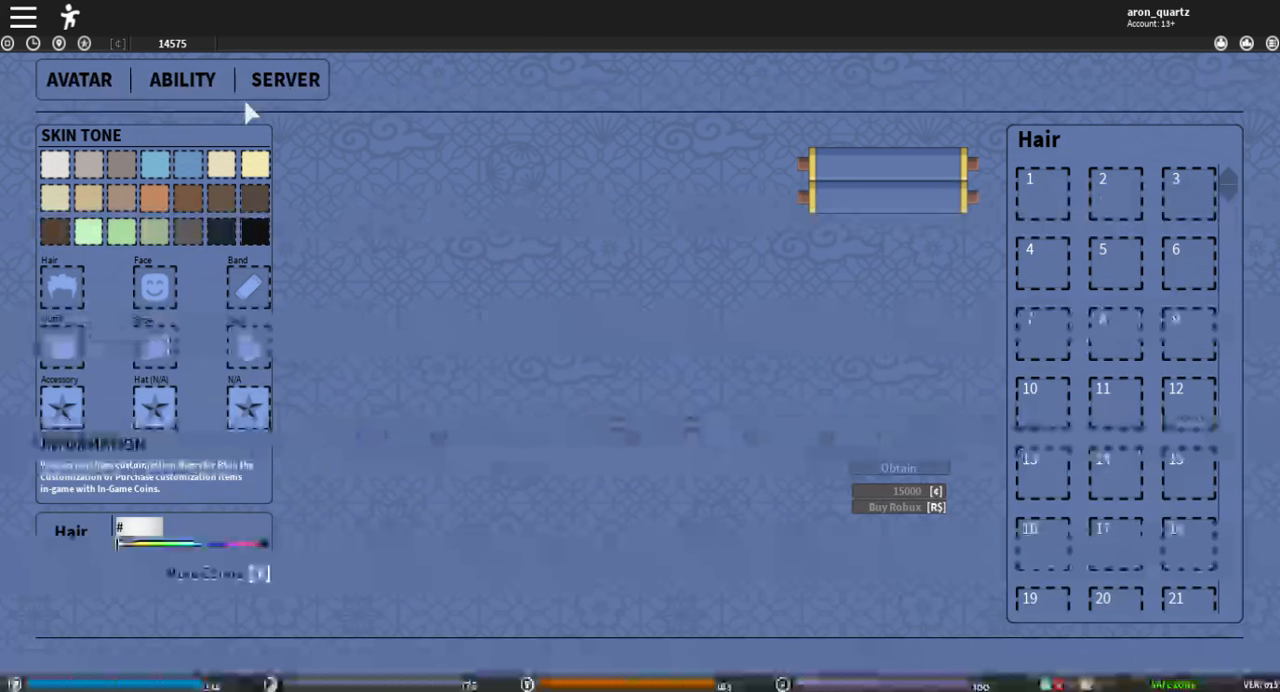
{"action": "left_click", "coordinate": [182, 79]}
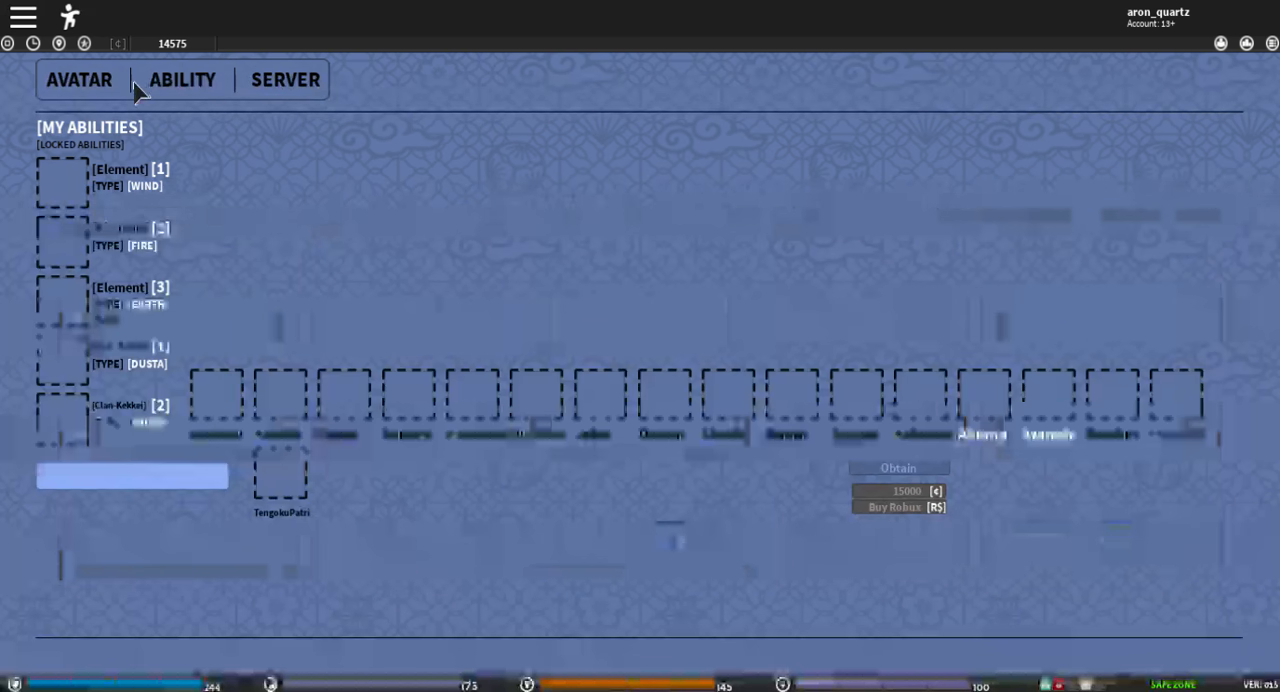
{"action": "left_click", "coordinate": [79, 79]}
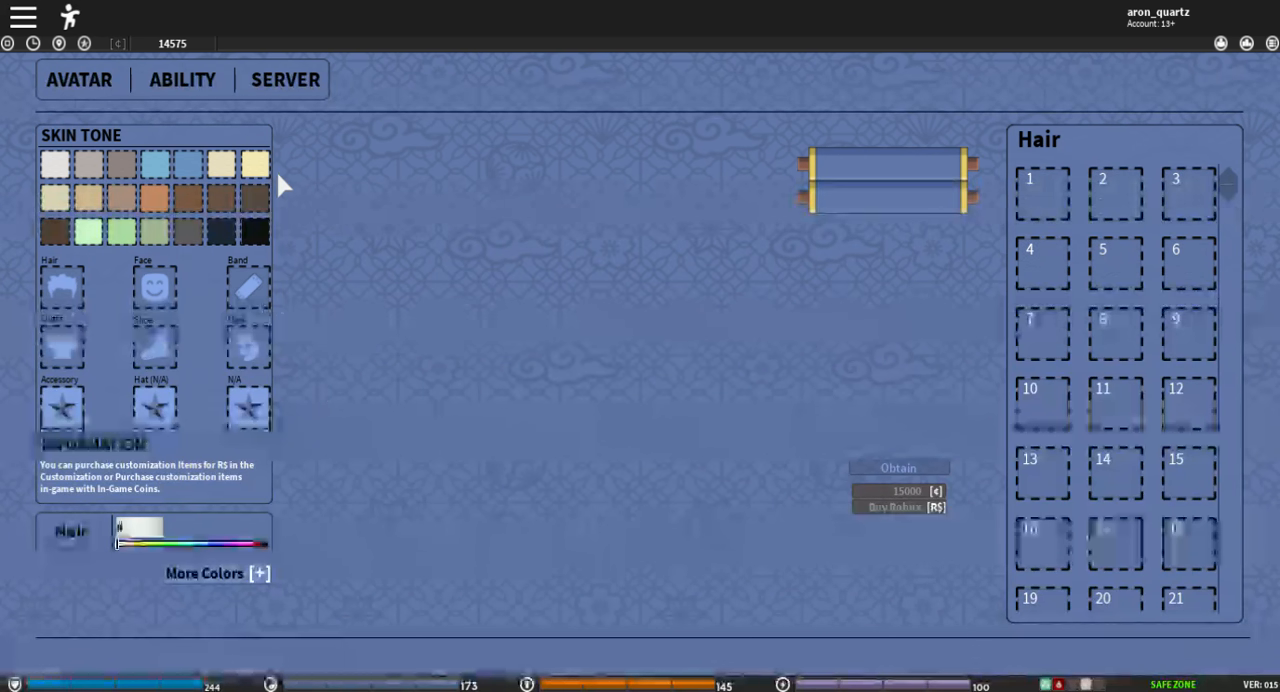
{"action": "left_click", "coordinate": [285, 80]}
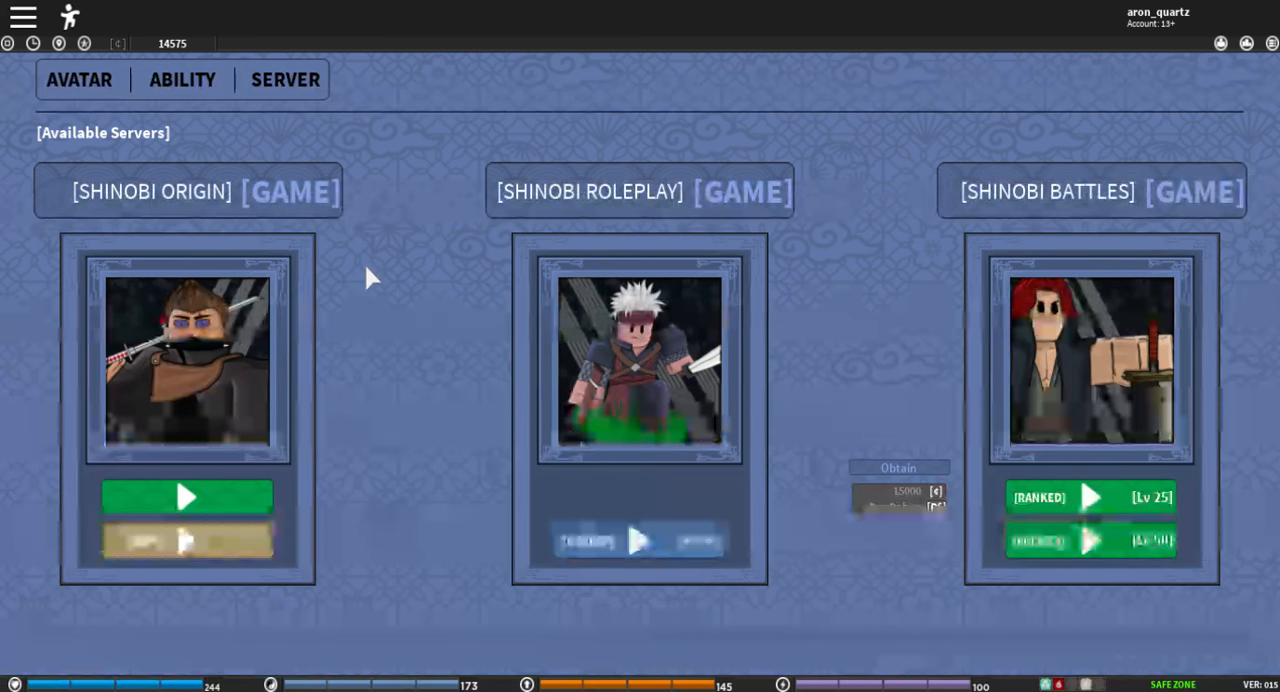
{"action": "left_click", "coordinate": [182, 79]}
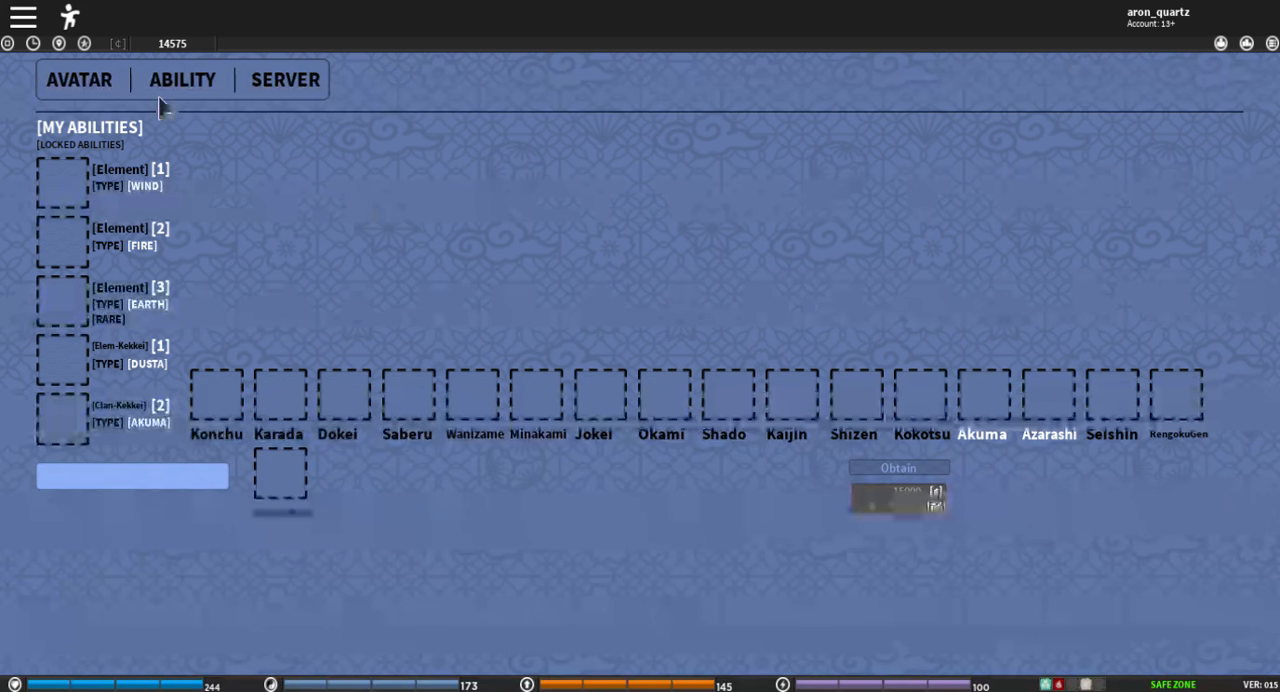
{"action": "left_click", "coordinate": [79, 79]}
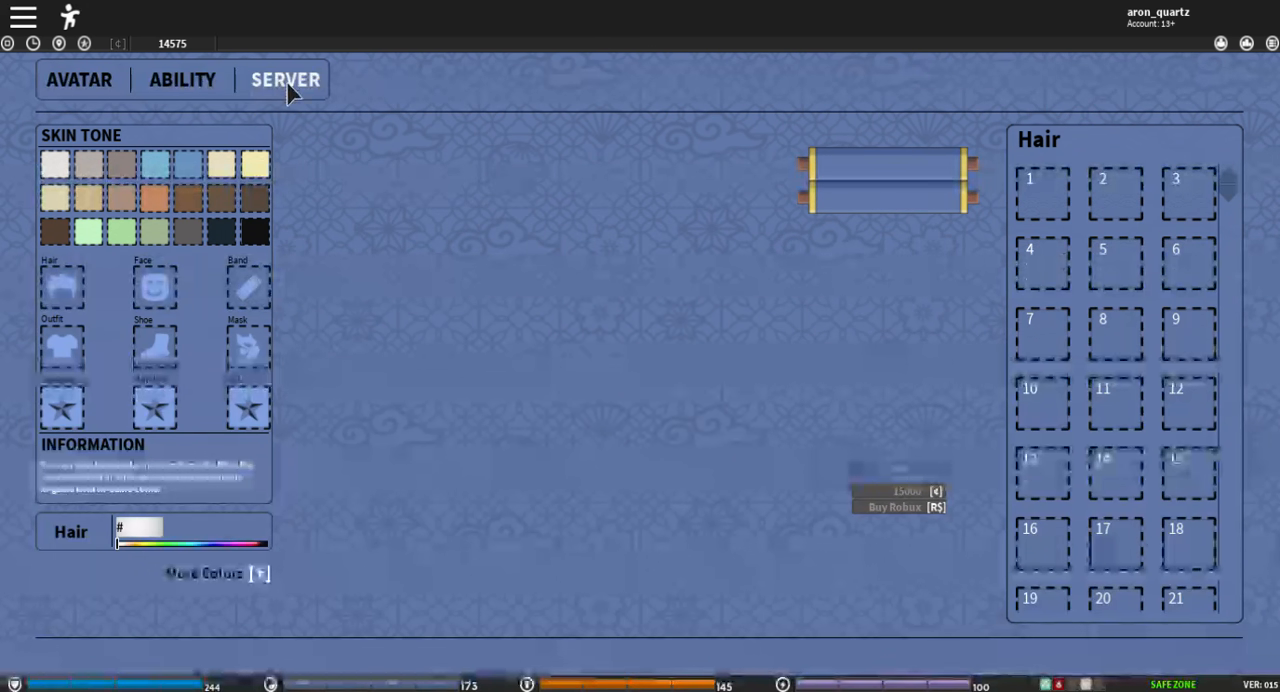
{"action": "left_click", "coordinate": [182, 79]}
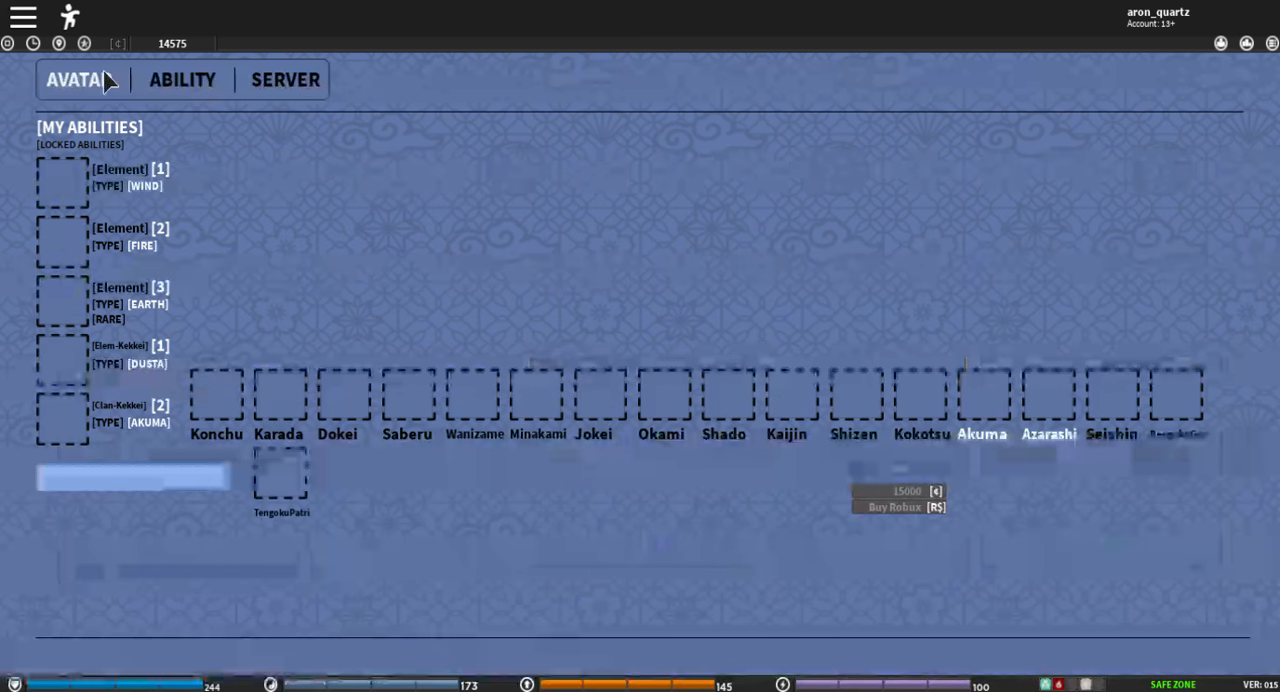
{"action": "left_click", "coordinate": [78, 79]}
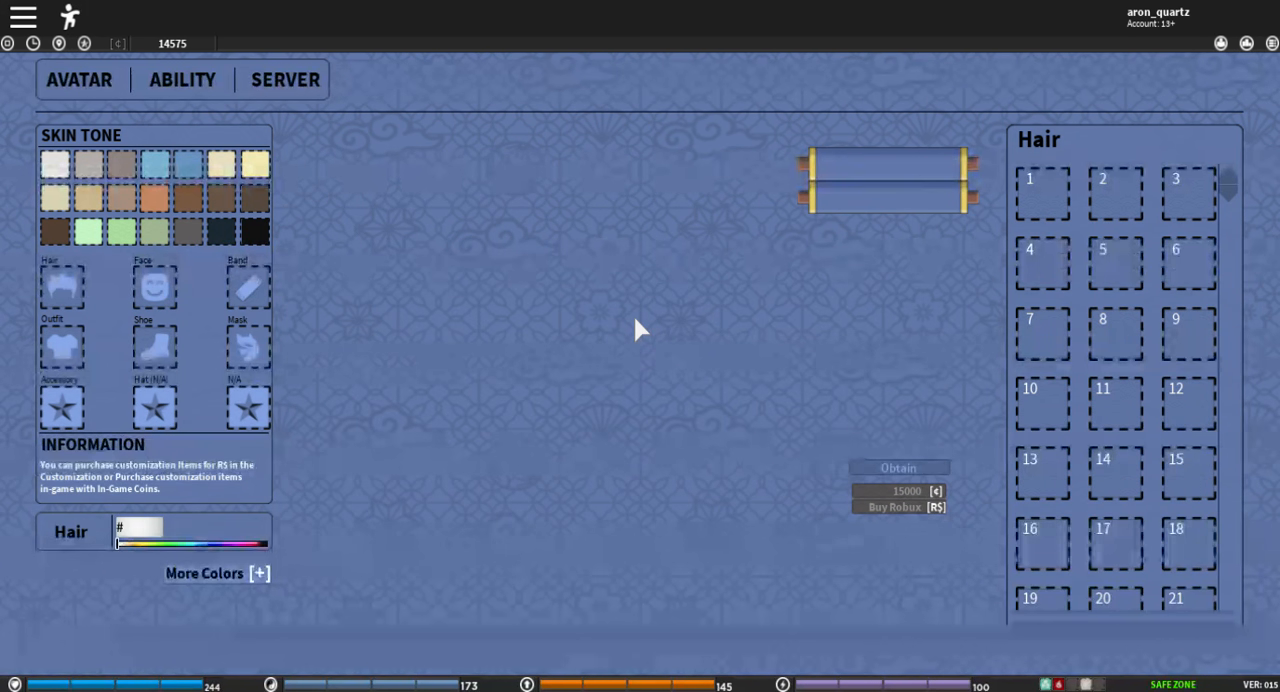
{"action": "left_click", "coordinate": [182, 79]}
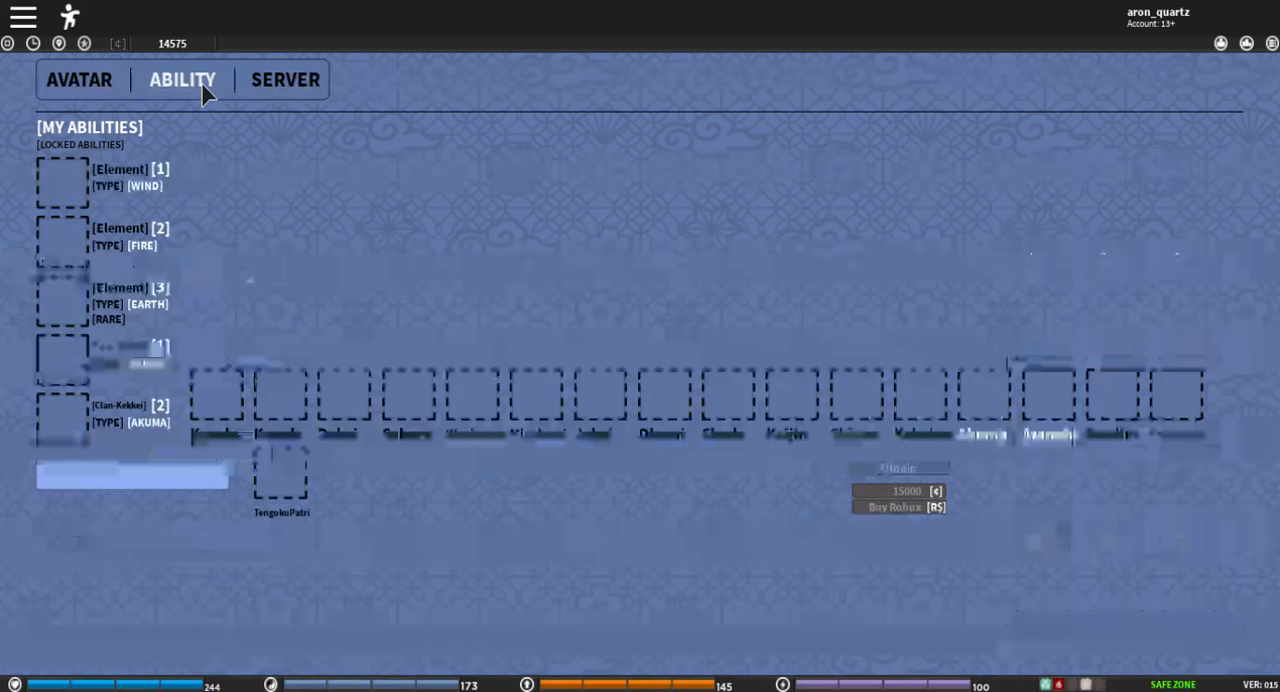